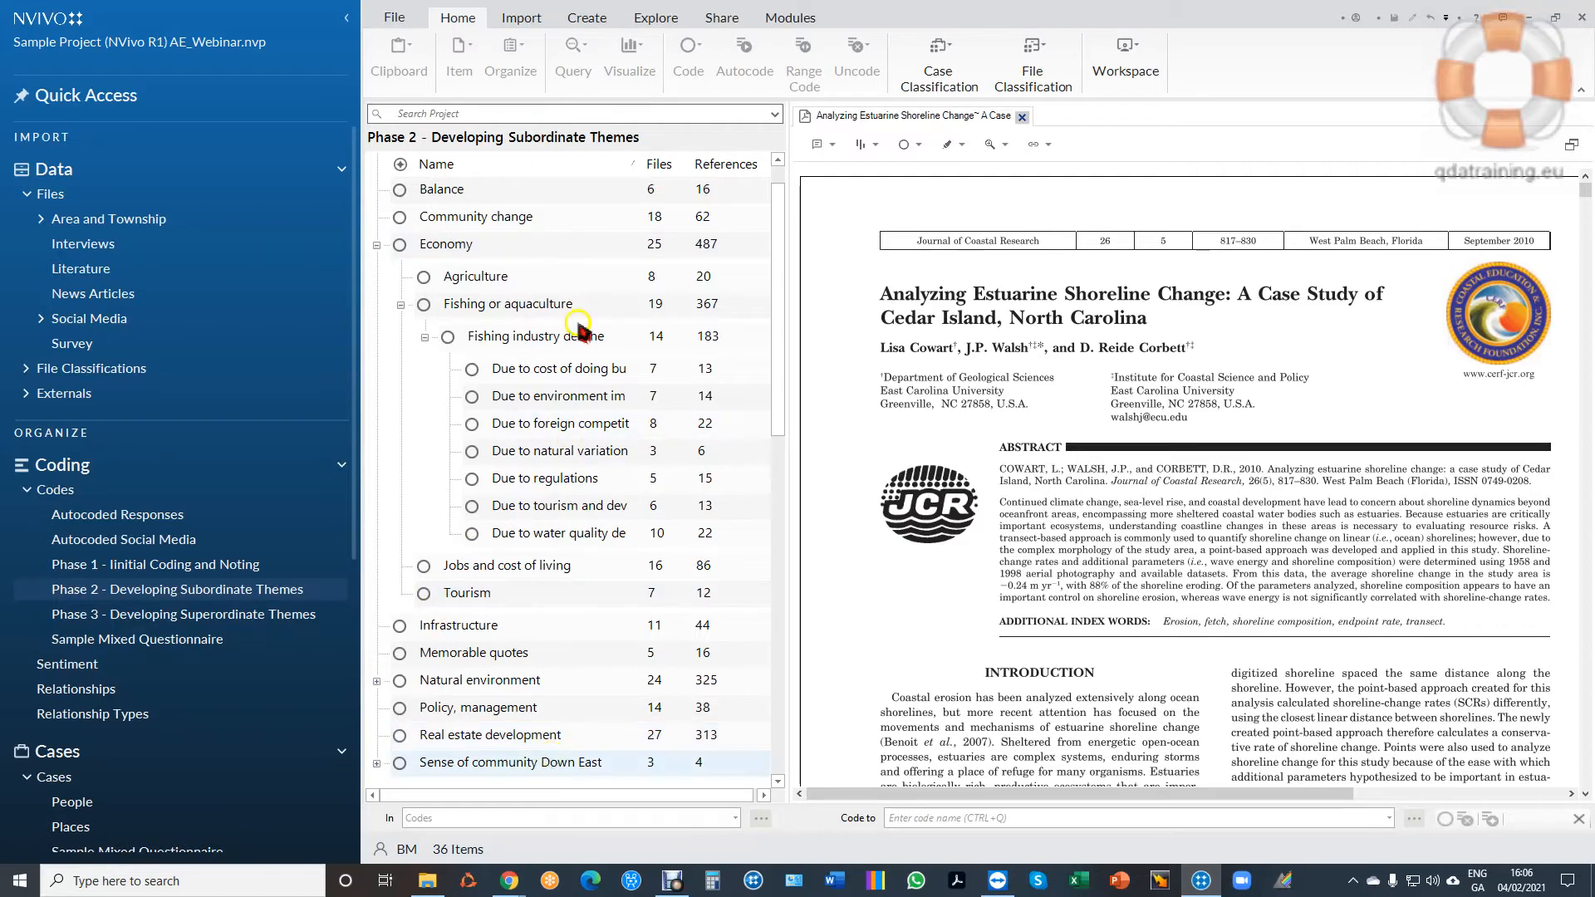
Mark a rectangular region around the JCR logo and code it to Balance.
{"action": "left_click", "coordinate": [505, 566]}
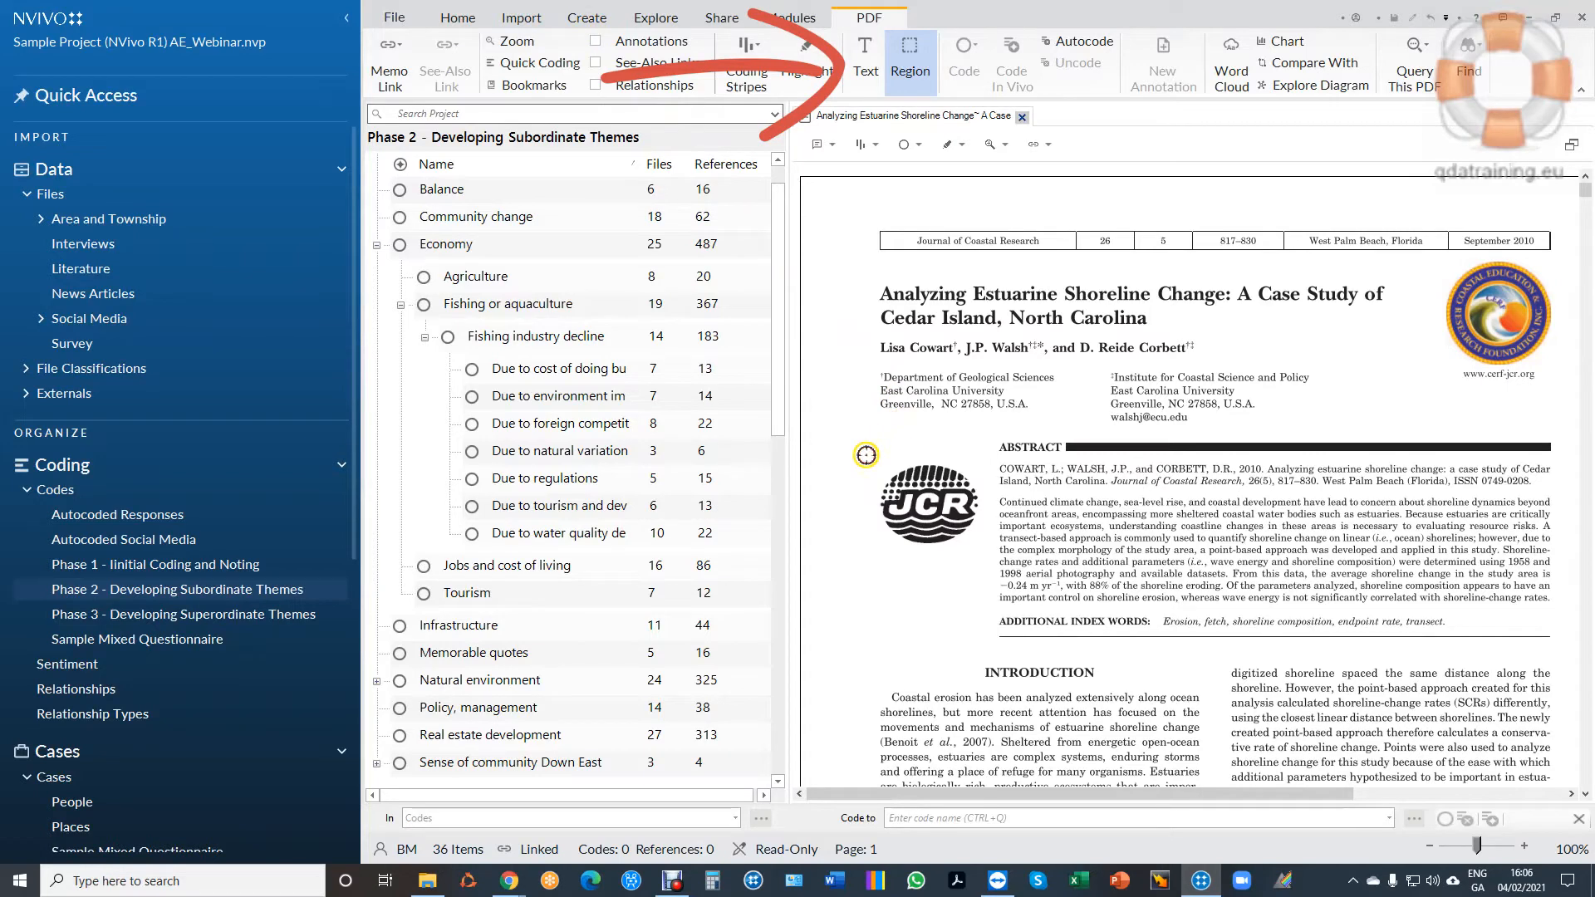
{"action": "left_click_drag", "start_coordinate": [865, 454], "coordinate": [995, 570]}
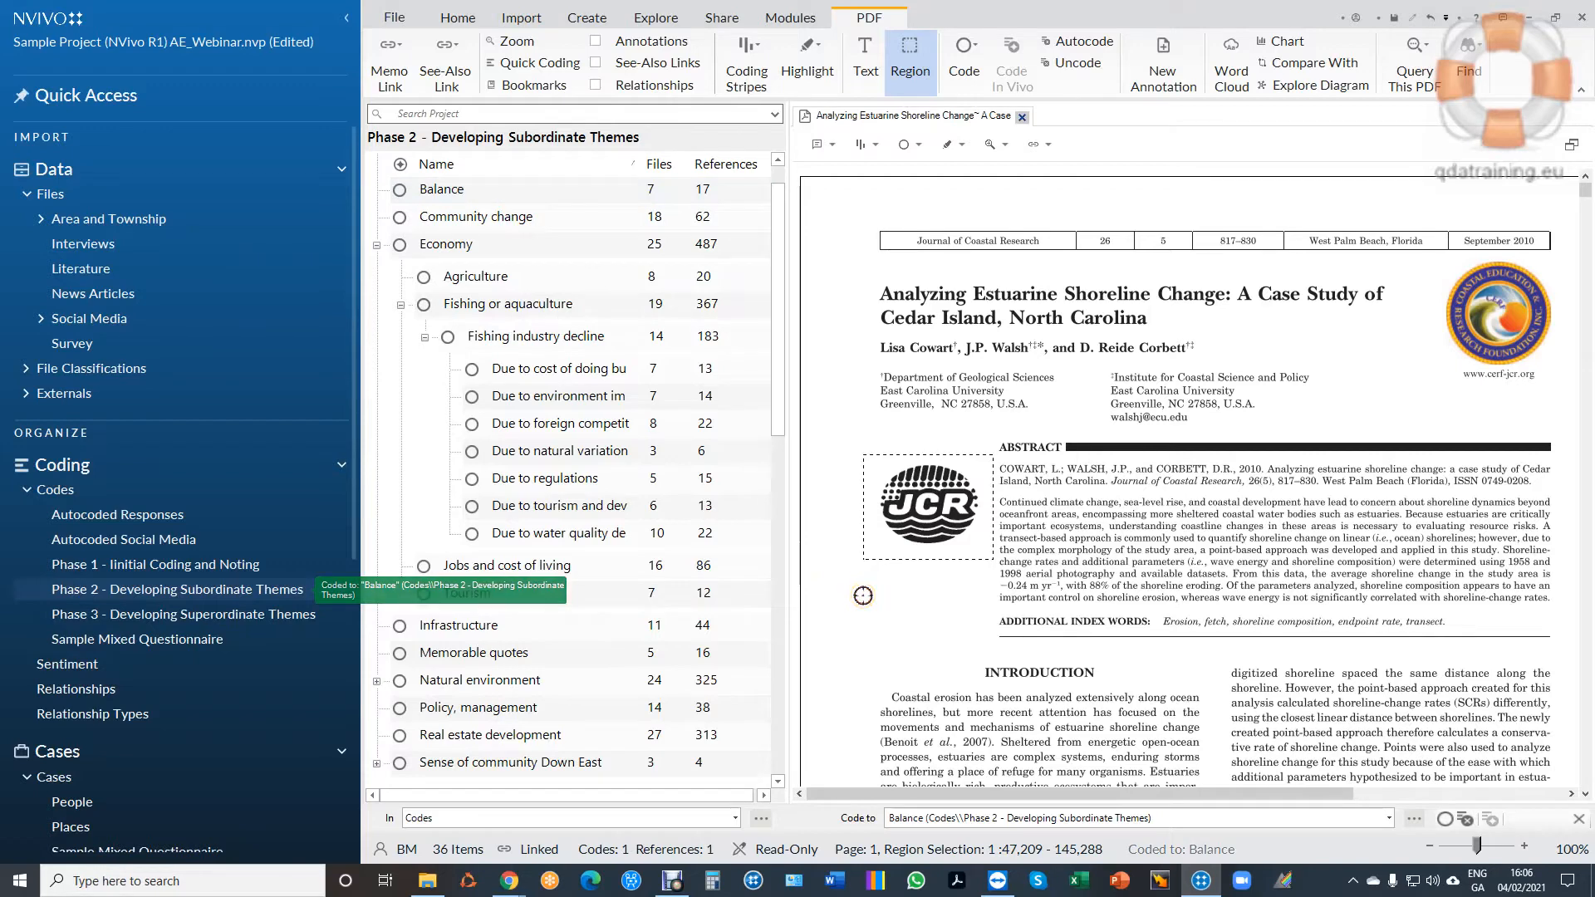
{"action": "left_click", "coordinate": [440, 189]}
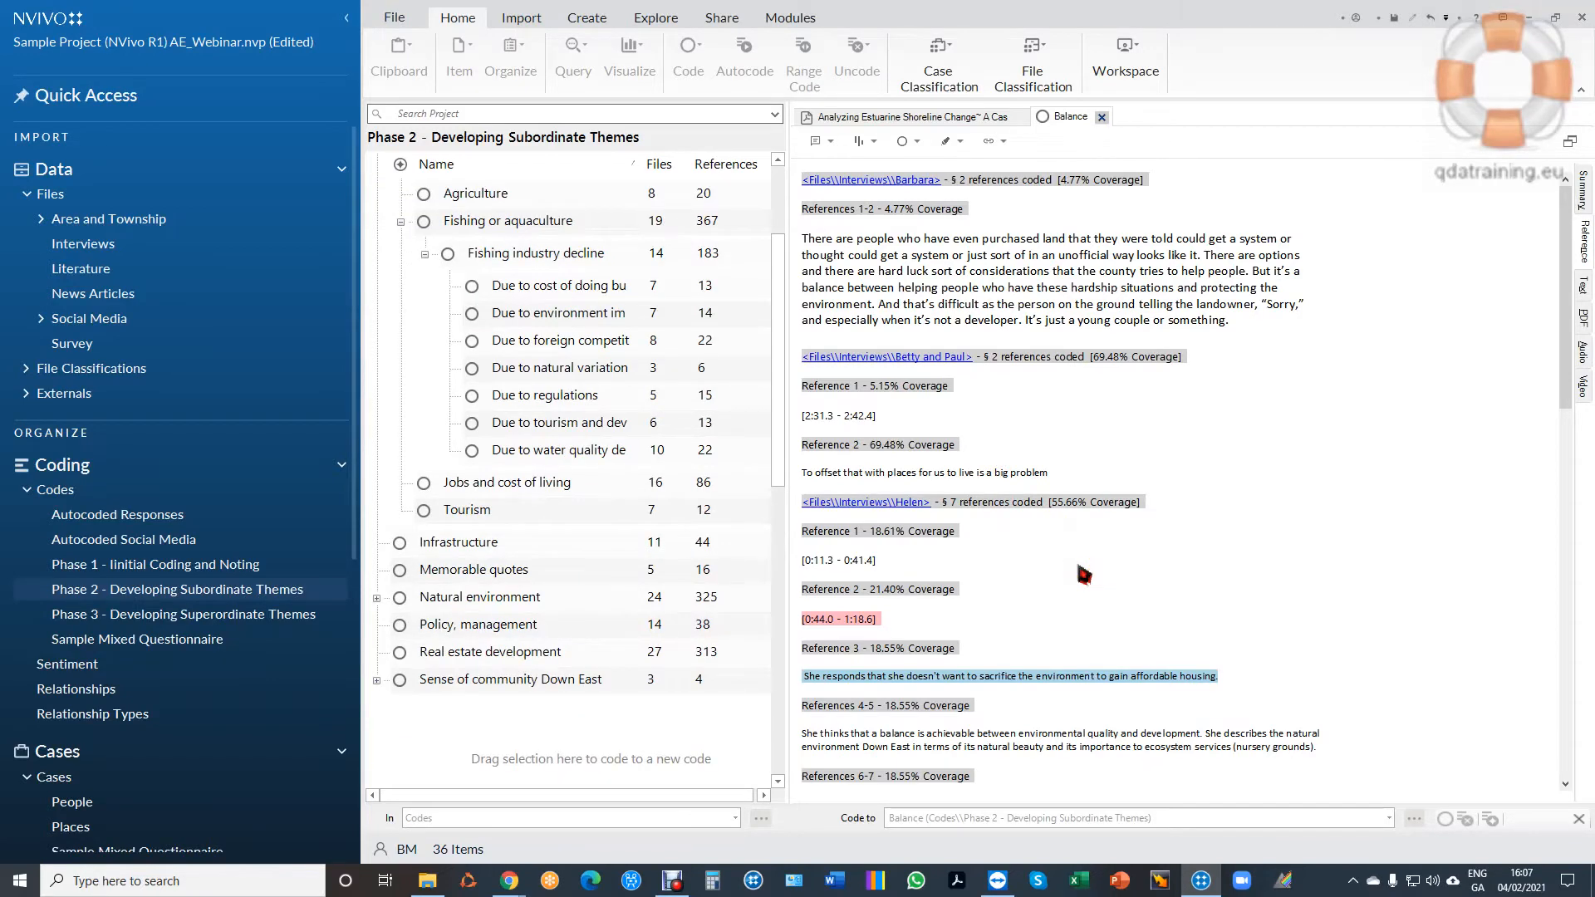
Scroll the Balance references down to the shoreline article's coded PDF region.
{"action": "left_click", "coordinate": [870, 18]}
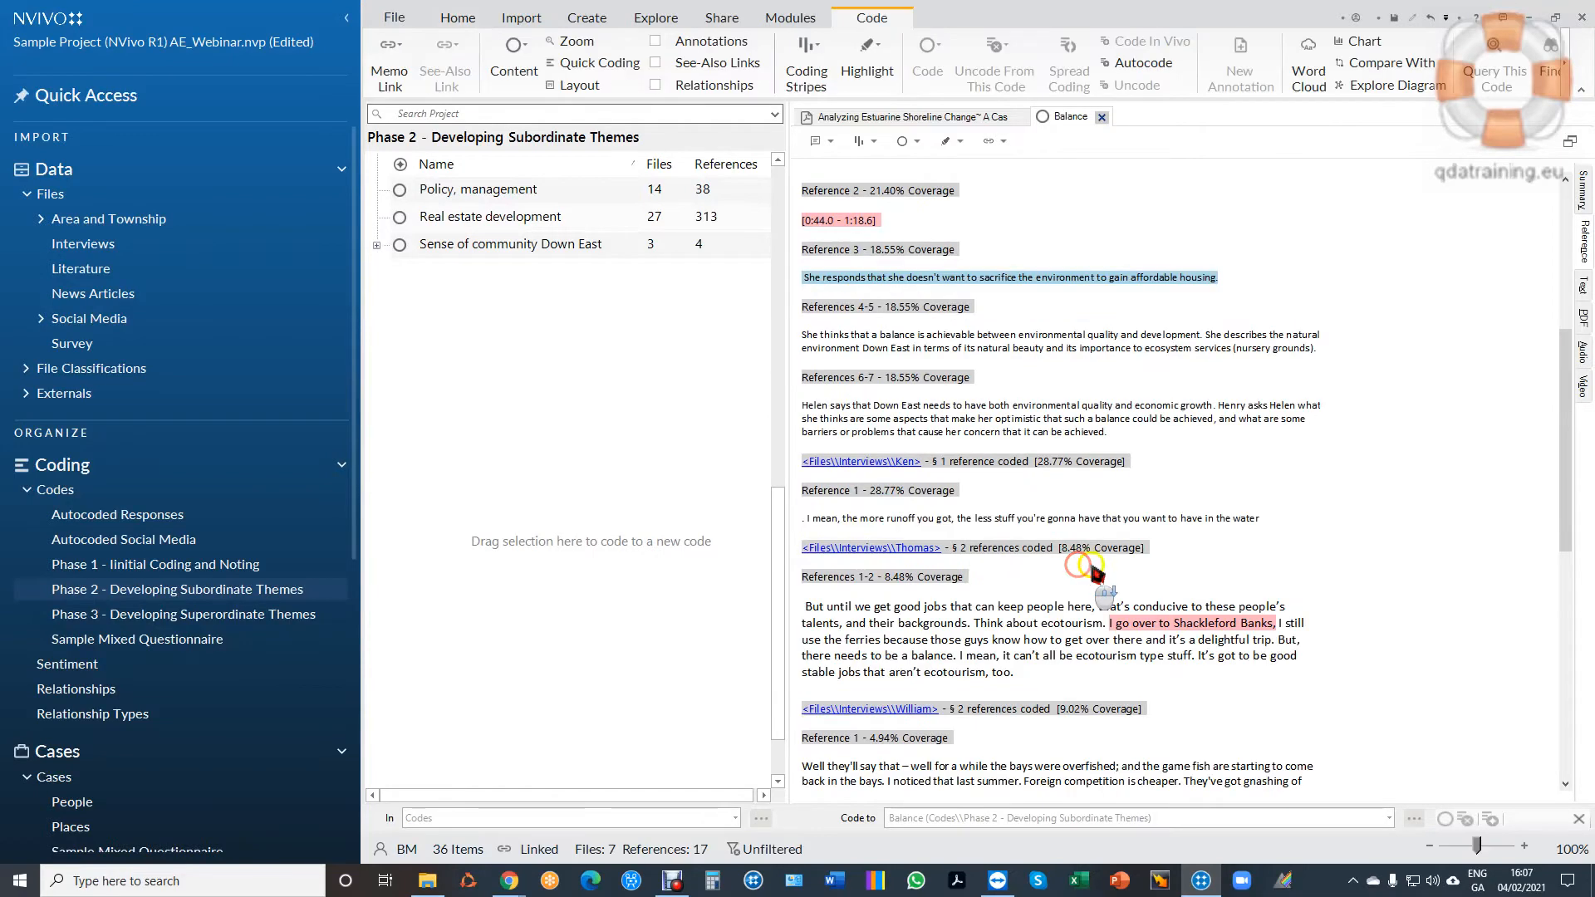
{"action": "scroll", "scroll_direction": "down", "scroll_amount": 3}
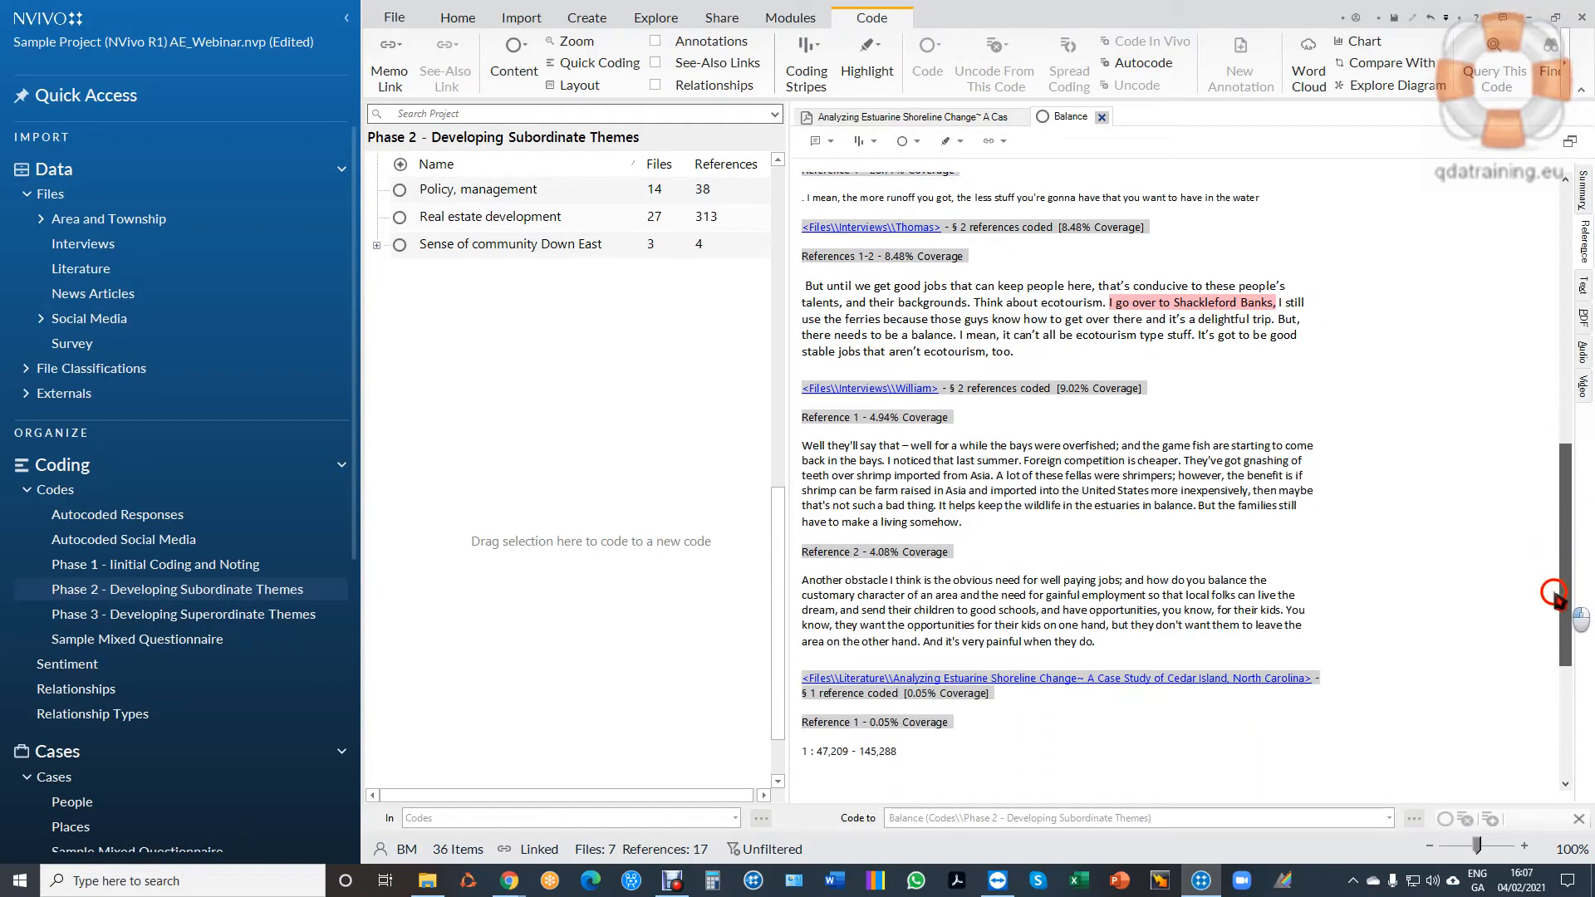
{"action": "scroll", "scroll_direction": "down", "scroll_amount": 3}
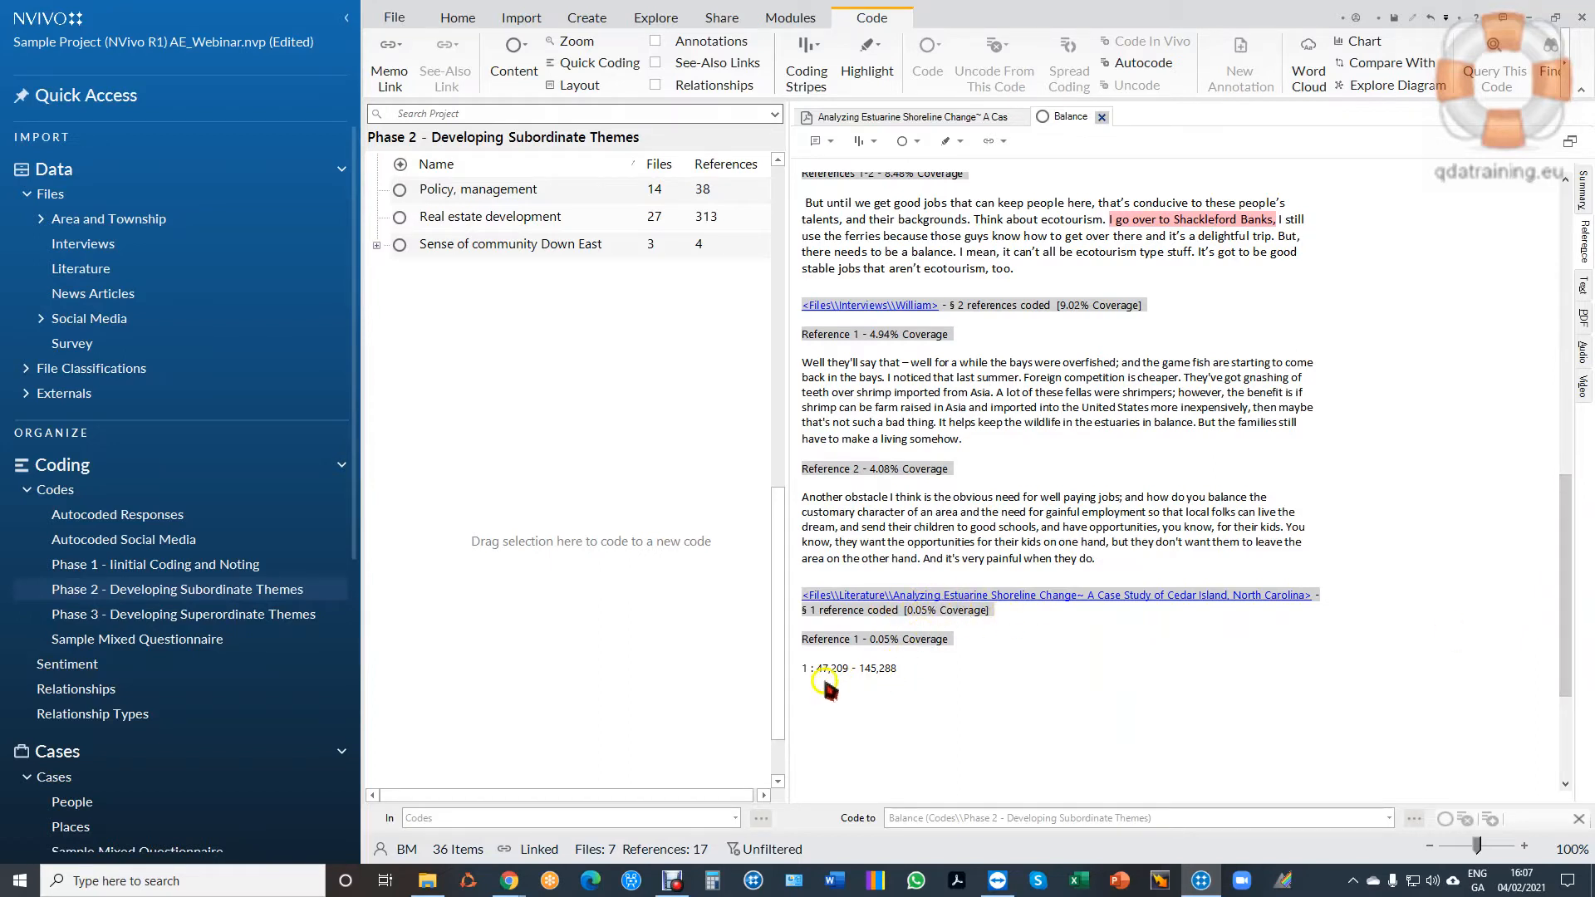
{"action": "mouse_move", "coordinate": [1439, 480]}
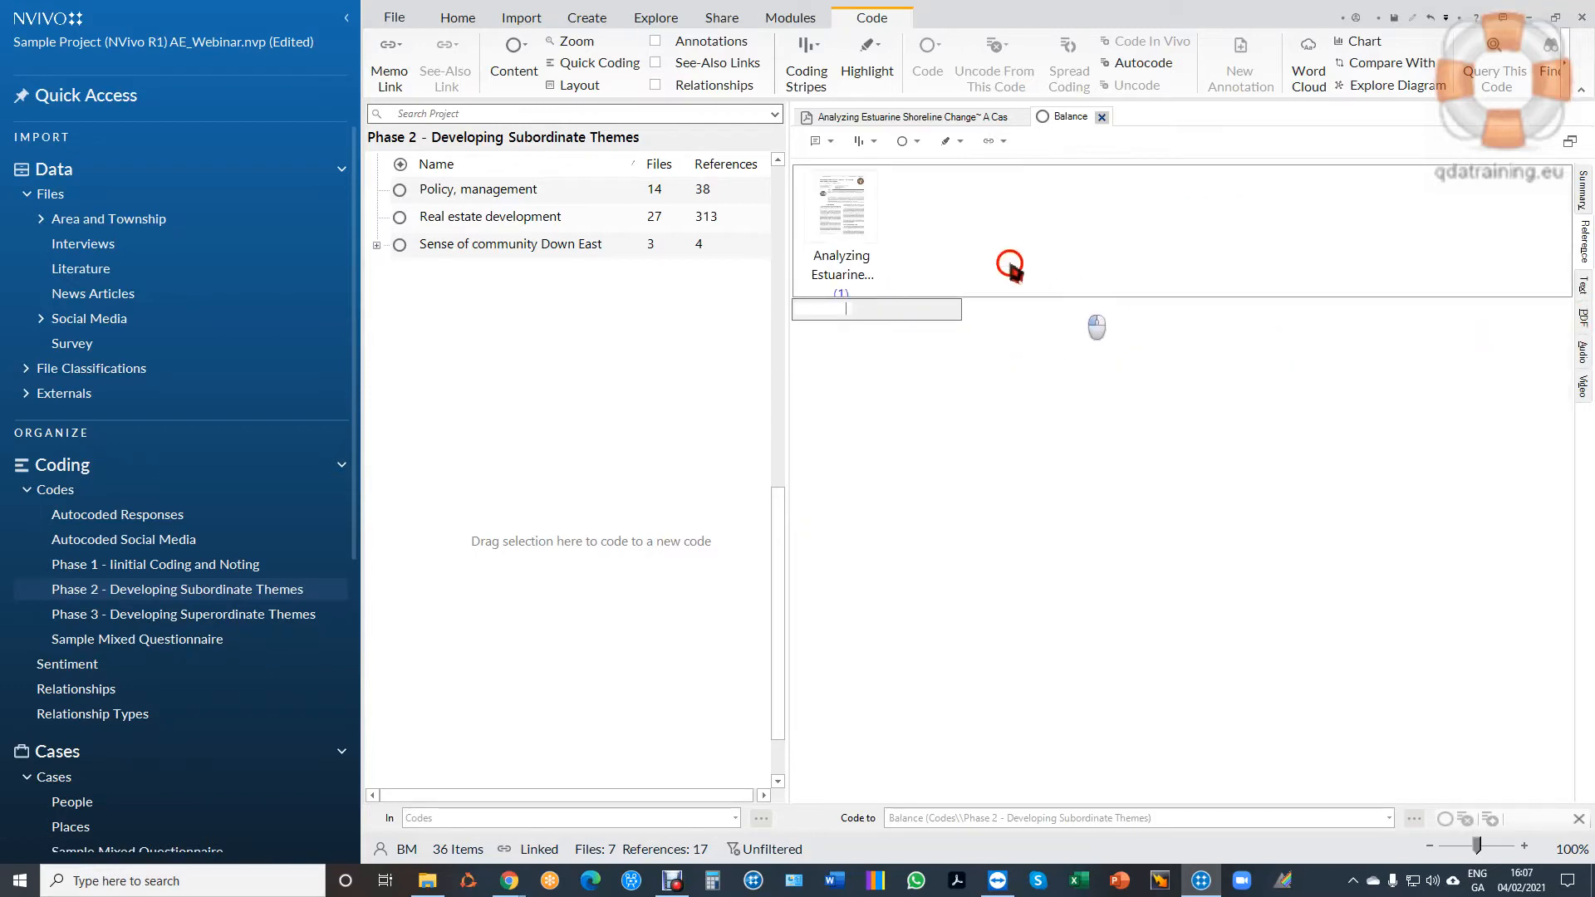
Open the coded logo area as a PDF picture from the Balance code.
{"action": "double_click", "coordinate": [840, 206]}
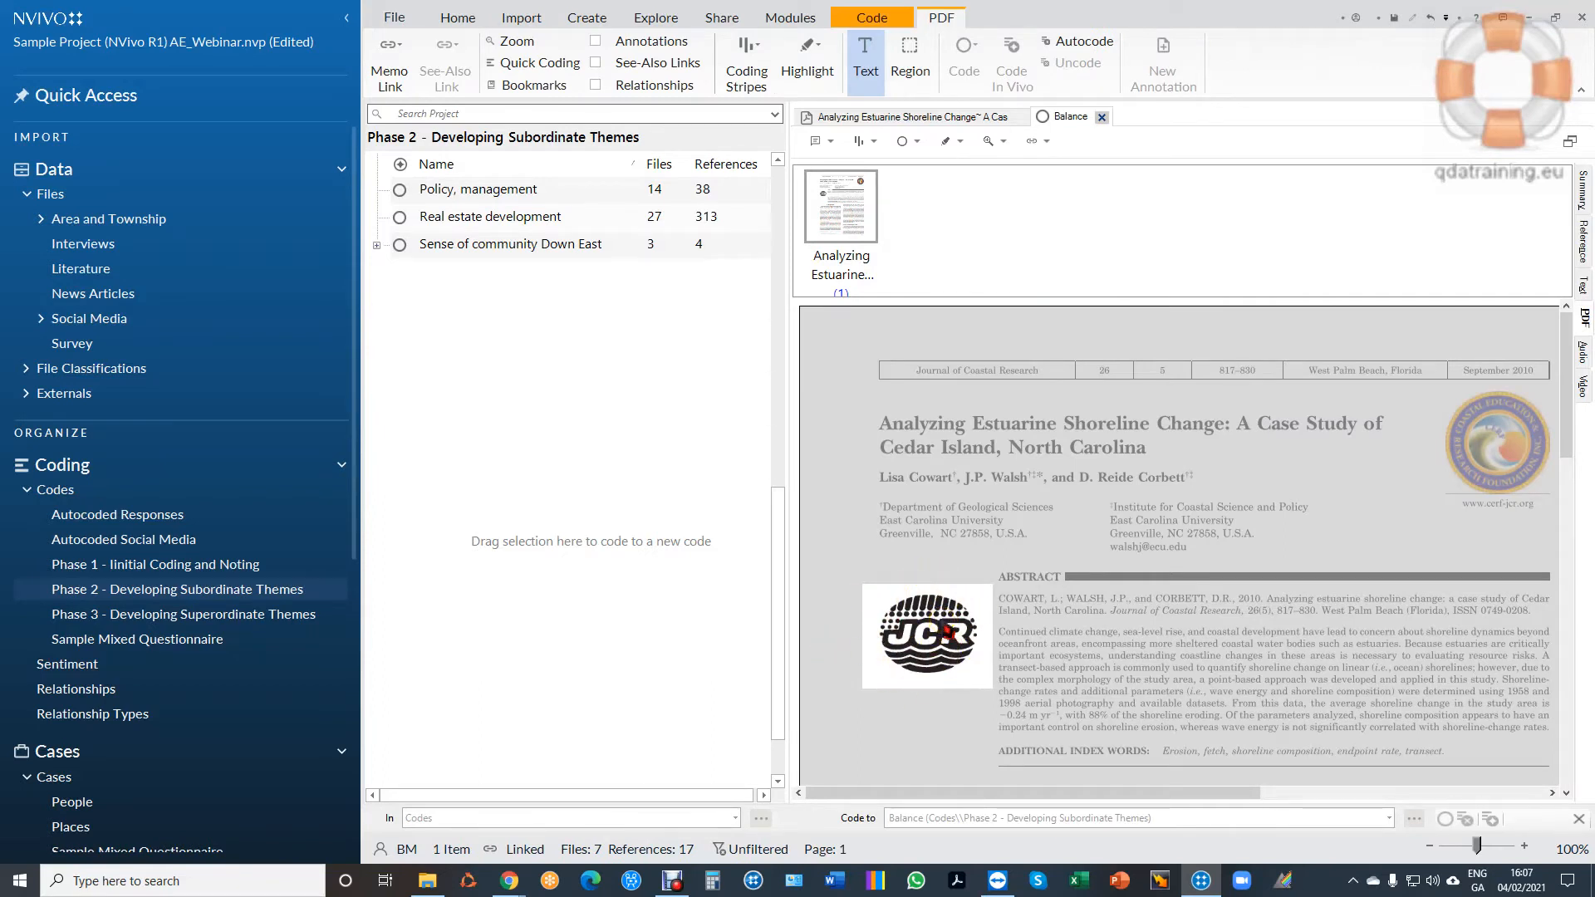
{"action": "mouse_move", "coordinate": [910, 117]}
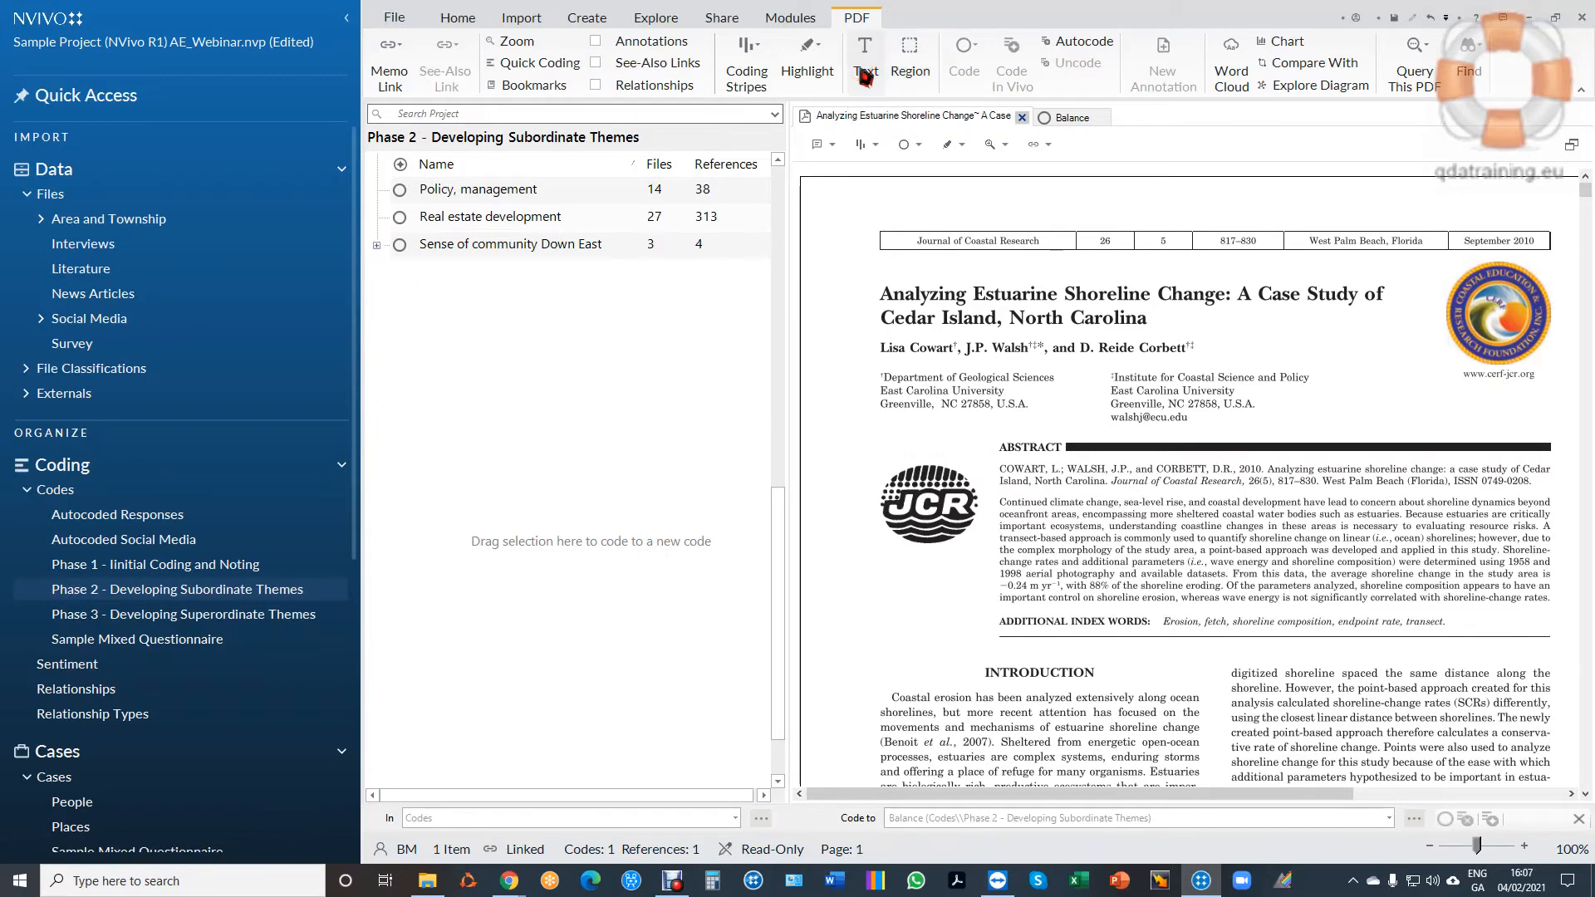
Select the shoreline article's abstract paragraph text and code it to Balance.
{"action": "left_click", "coordinate": [864, 56]}
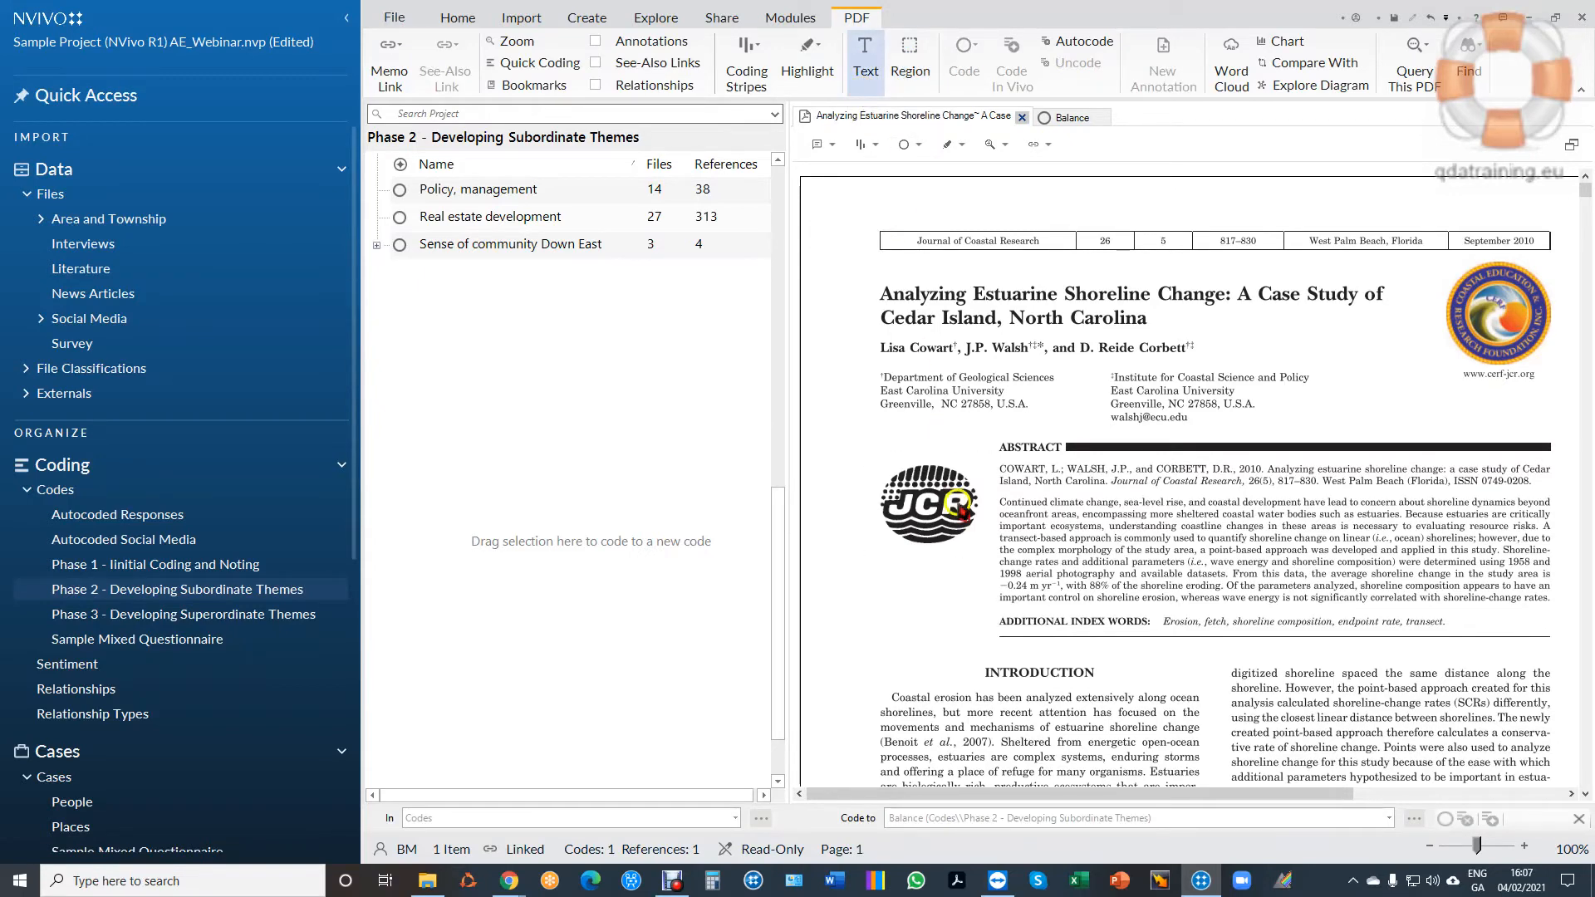
{"action": "left_click_drag", "start_coordinate": [998, 495], "coordinate": [1030, 545]}
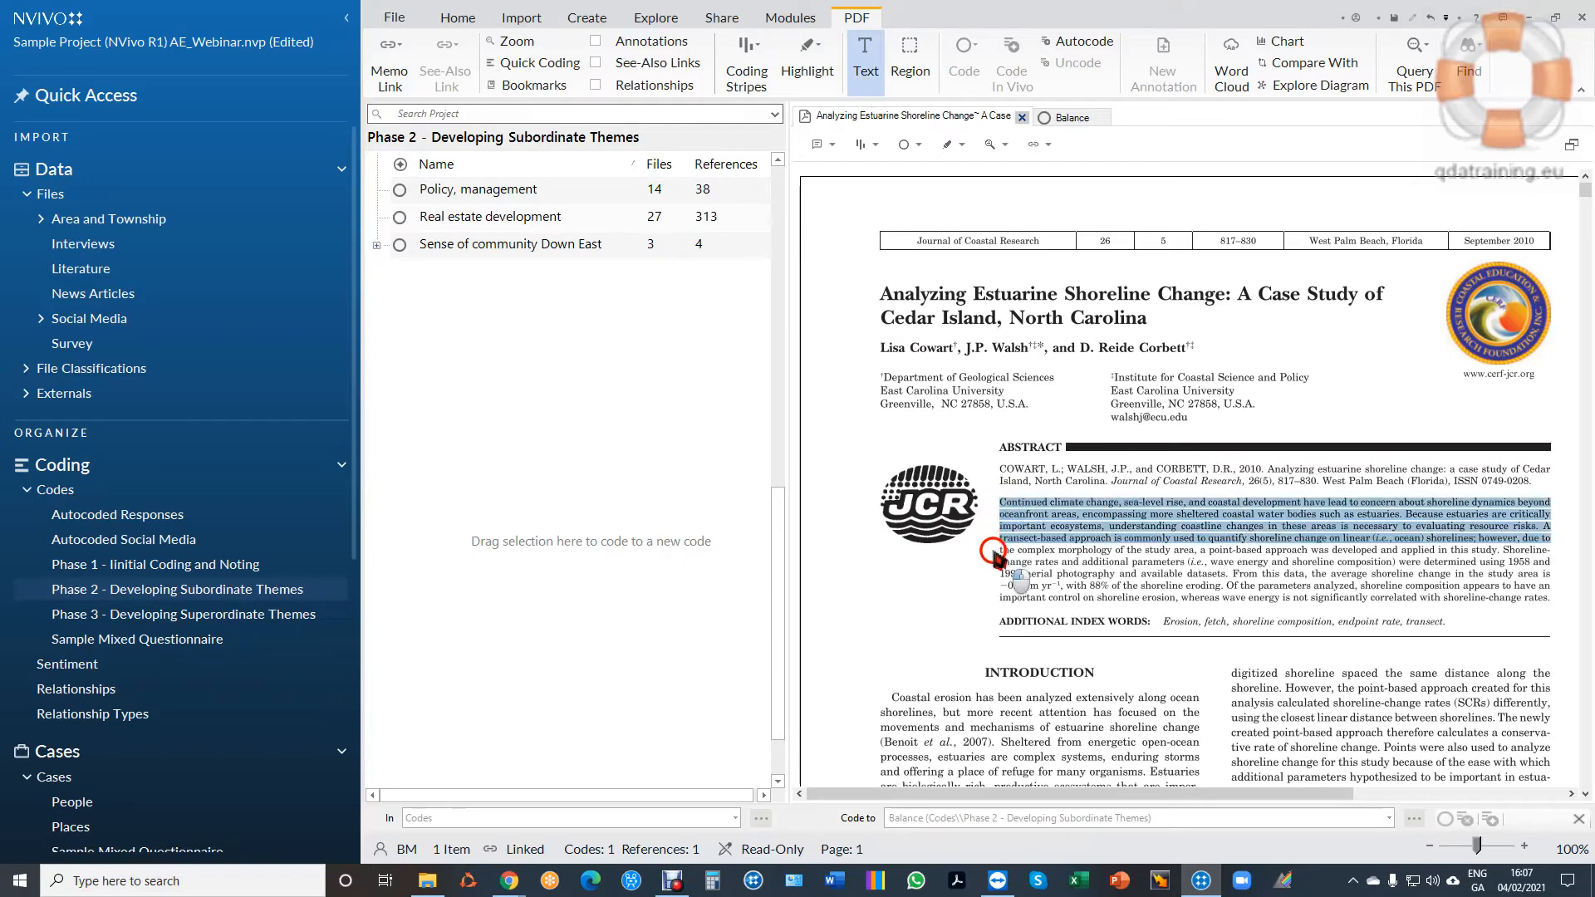
{"action": "left_click_drag", "start_coordinate": [991, 554], "coordinate": [1551, 610]}
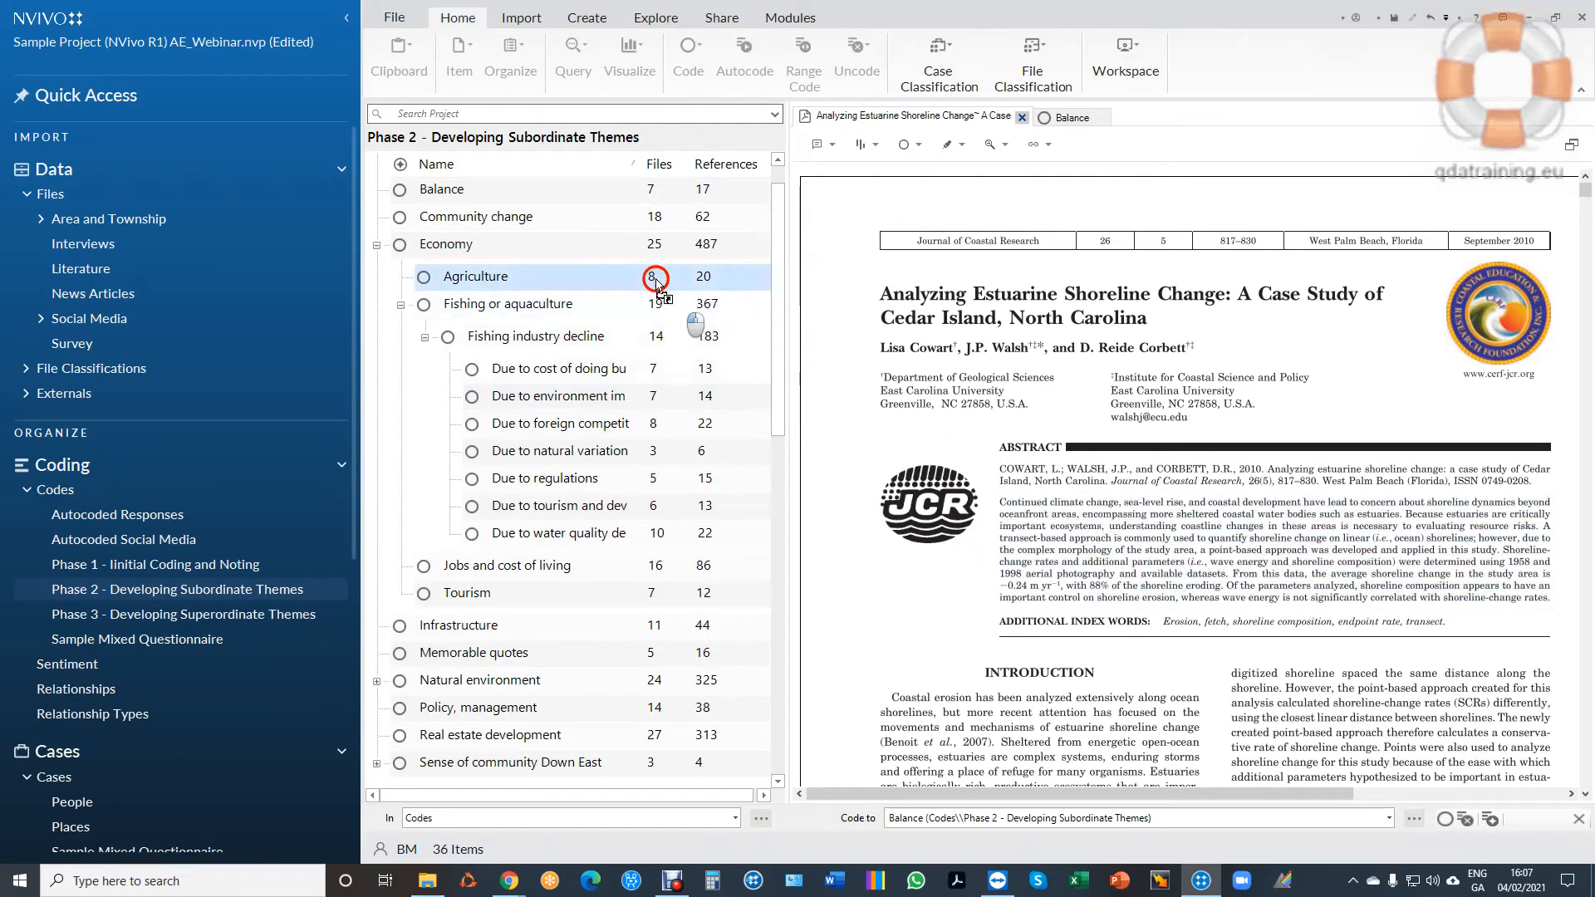
{"action": "left_click_drag", "start_coordinate": [656, 276], "coordinate": [440, 189]}
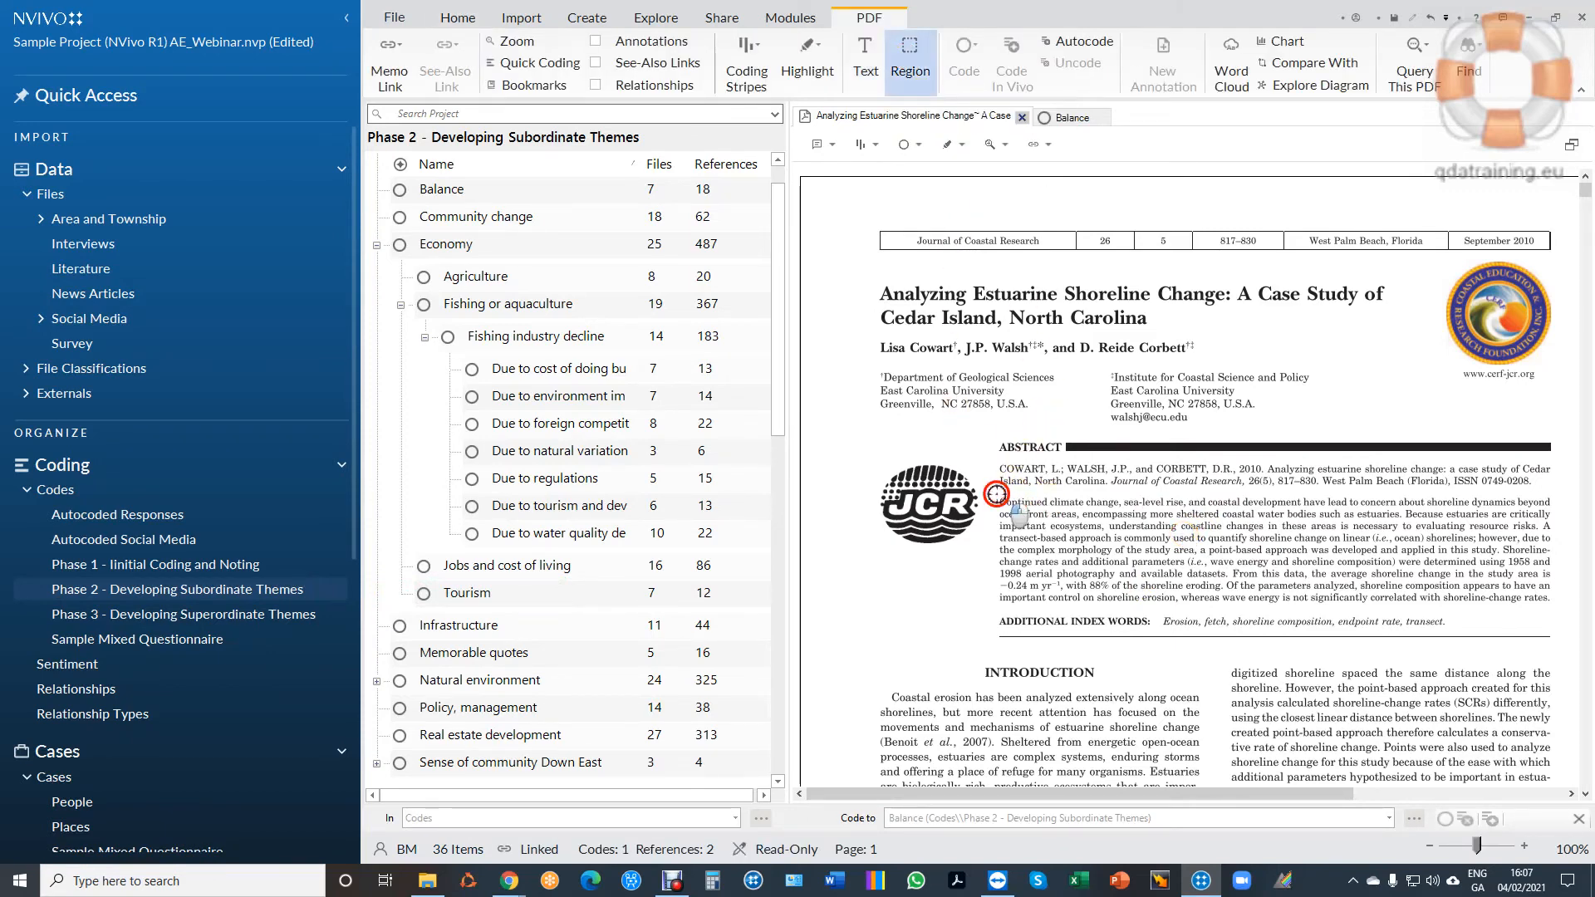
Draw a rectangle covering the whole abstract paragraph and pick Balance for it.
{"action": "left_click_drag", "start_coordinate": [997, 494], "coordinate": [1554, 536]}
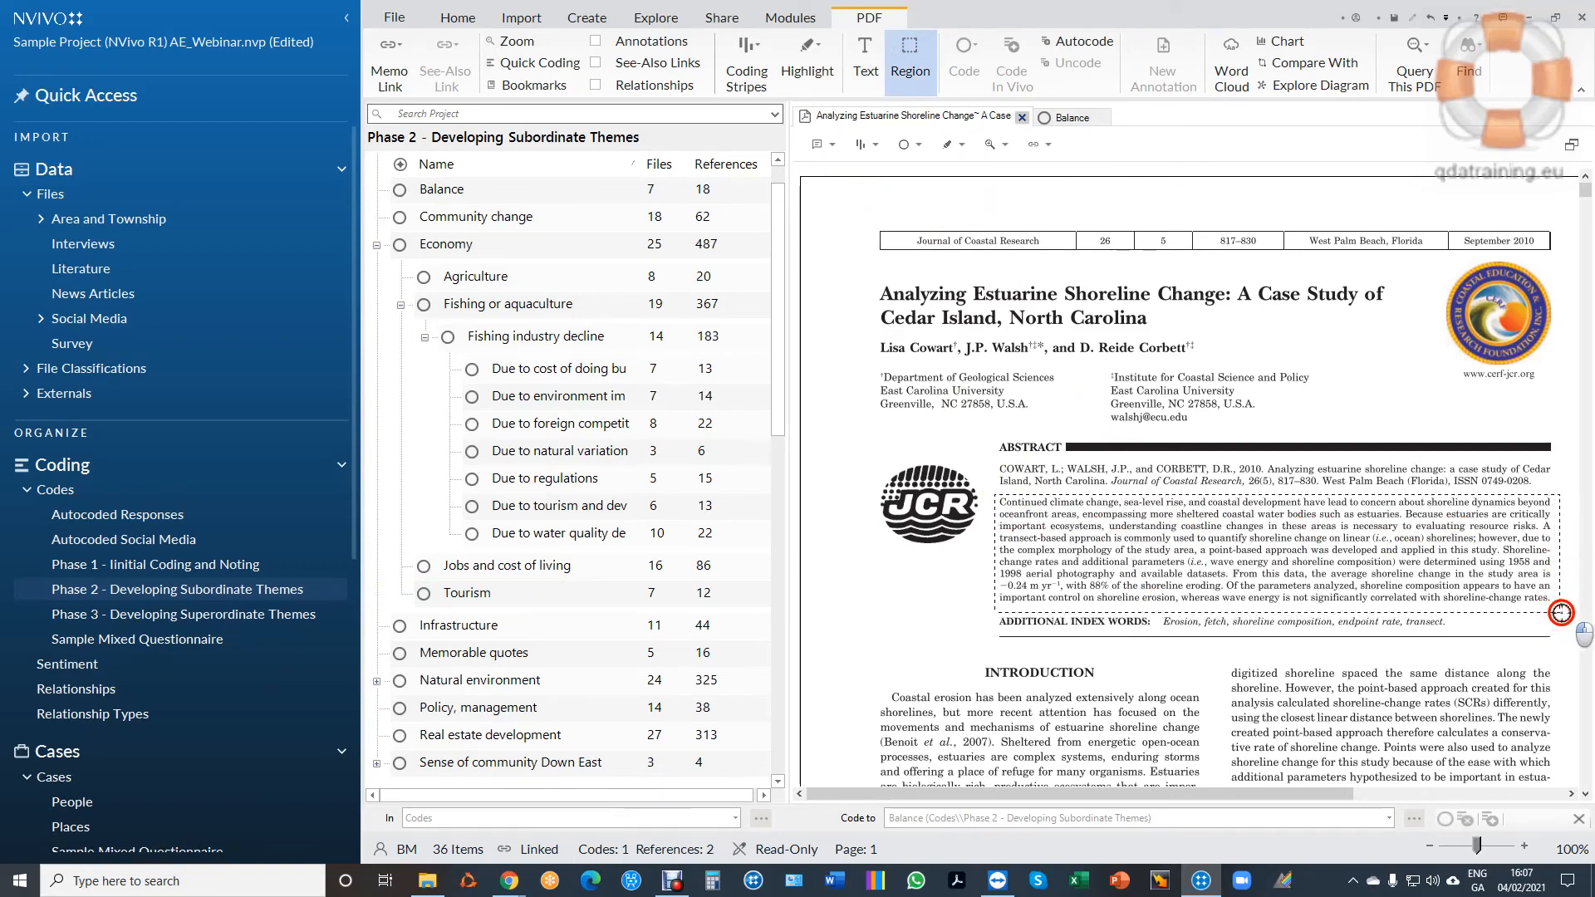
{"action": "left_click_drag", "start_coordinate": [1002, 503], "coordinate": [1566, 615]}
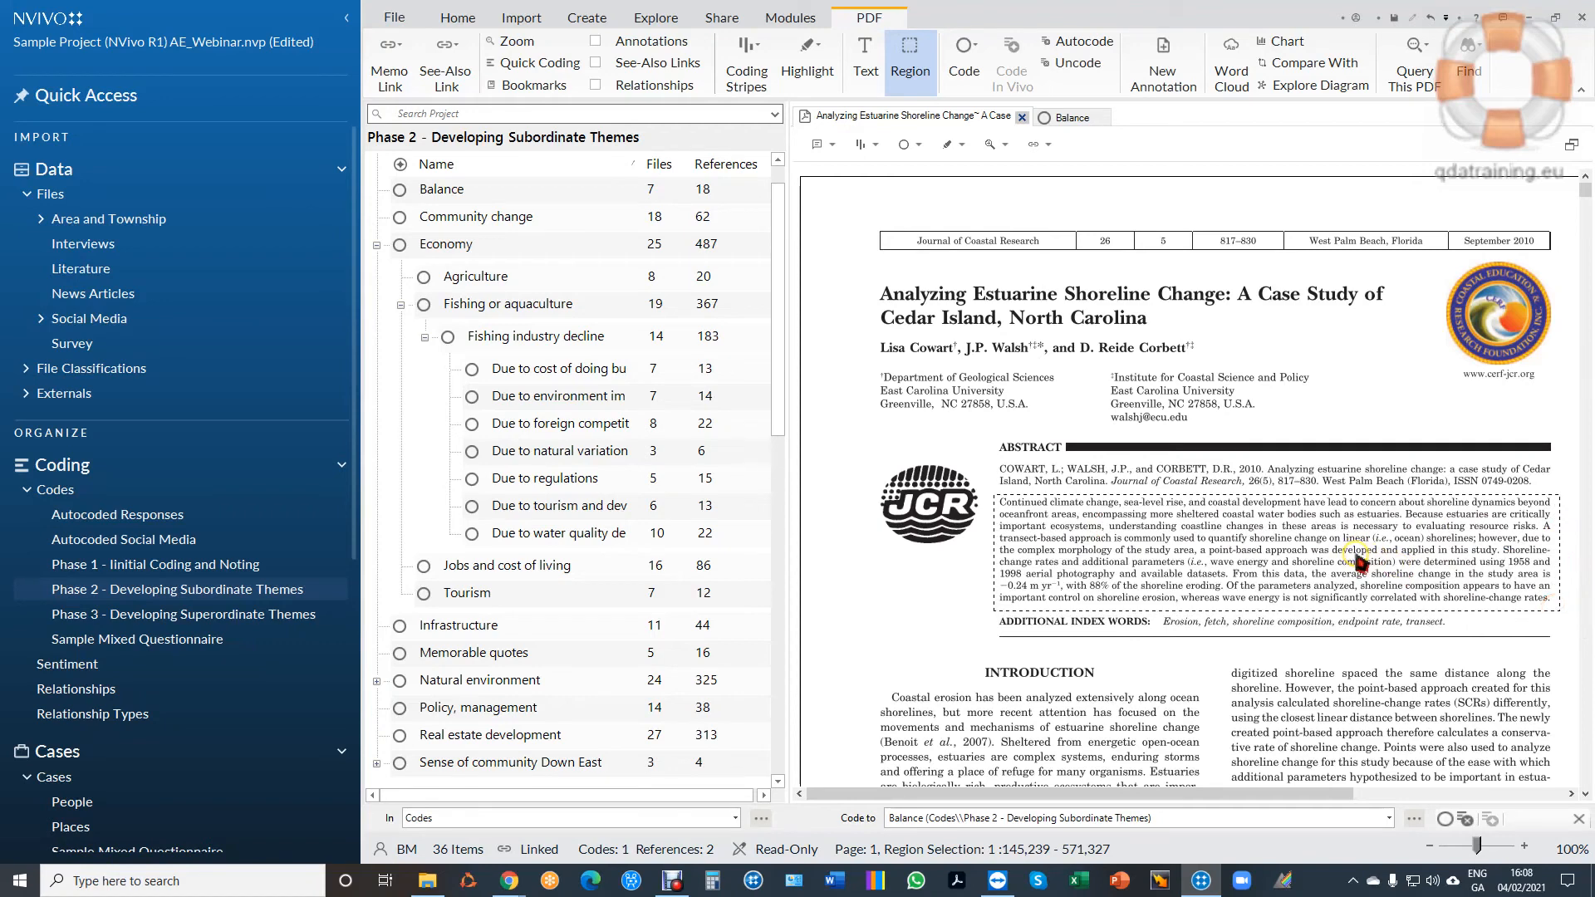
{"action": "left_click", "coordinate": [441, 189]}
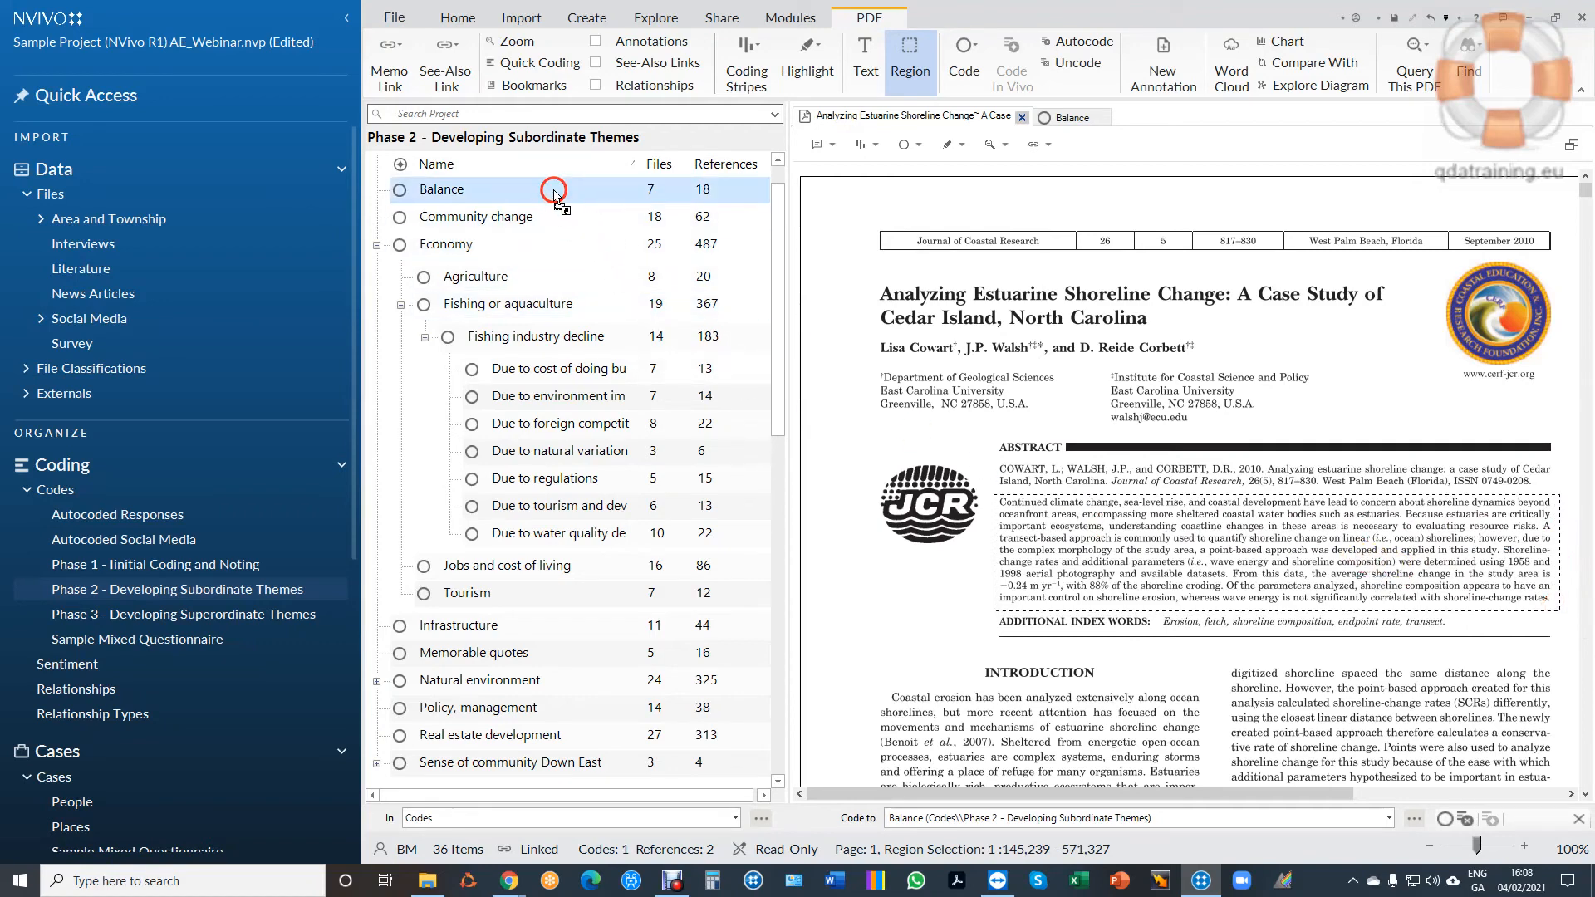